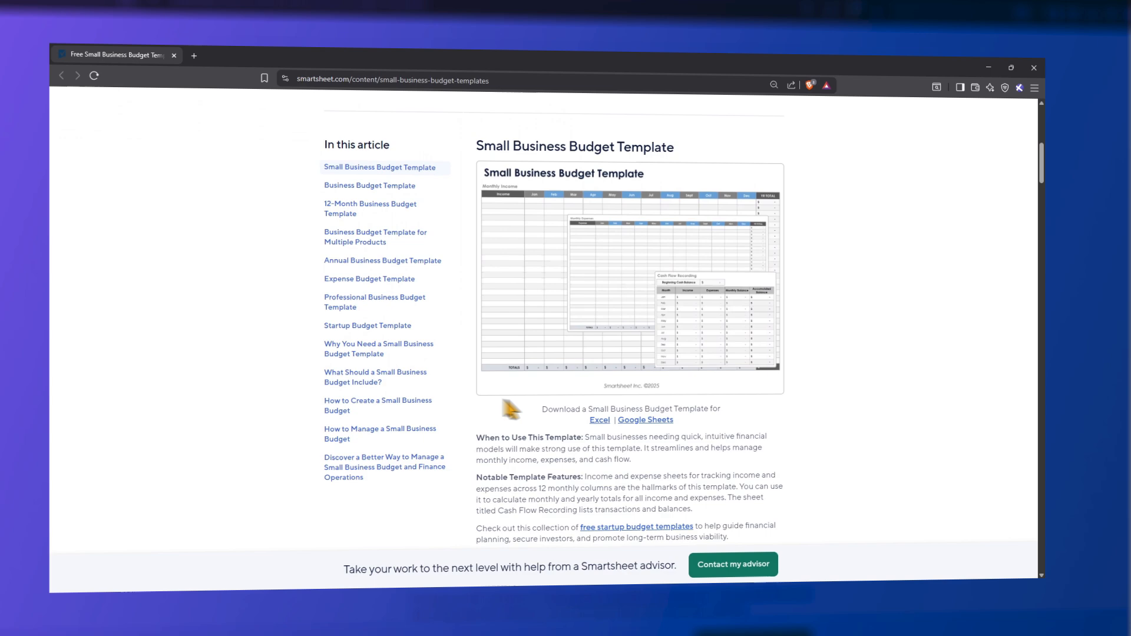
- Download the Excel Small Business Budget Template from Smartsheet into Downloads
{"action": "left_click", "coordinate": [598, 420]}
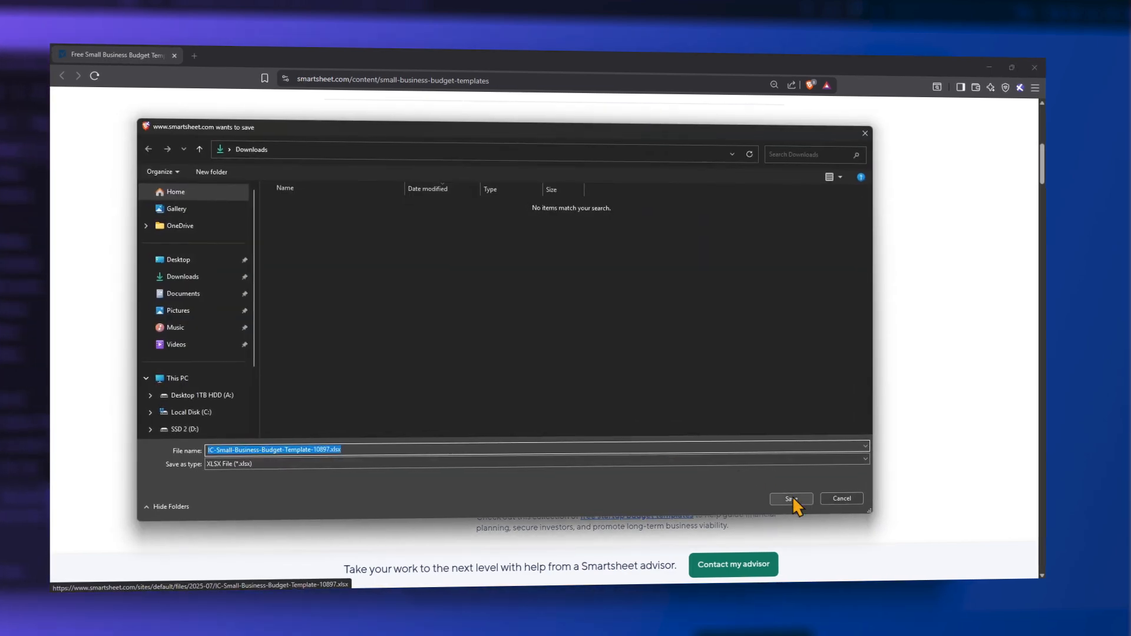
{"action": "left_click", "coordinate": [790, 499]}
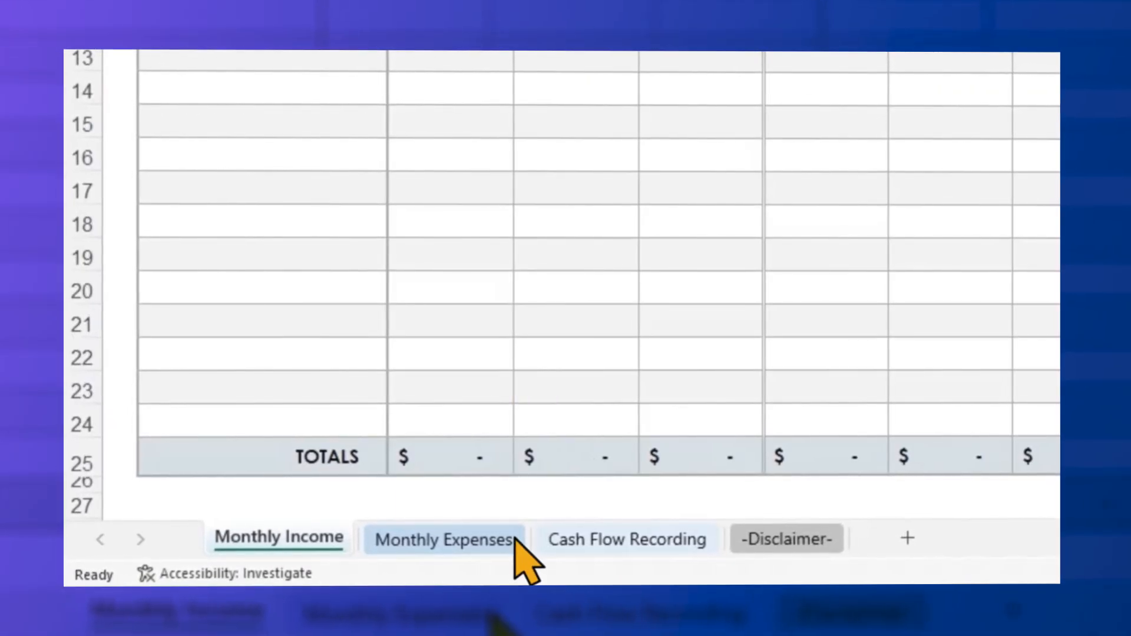
{"action": "mouse_move", "coordinate": [729, 566]}
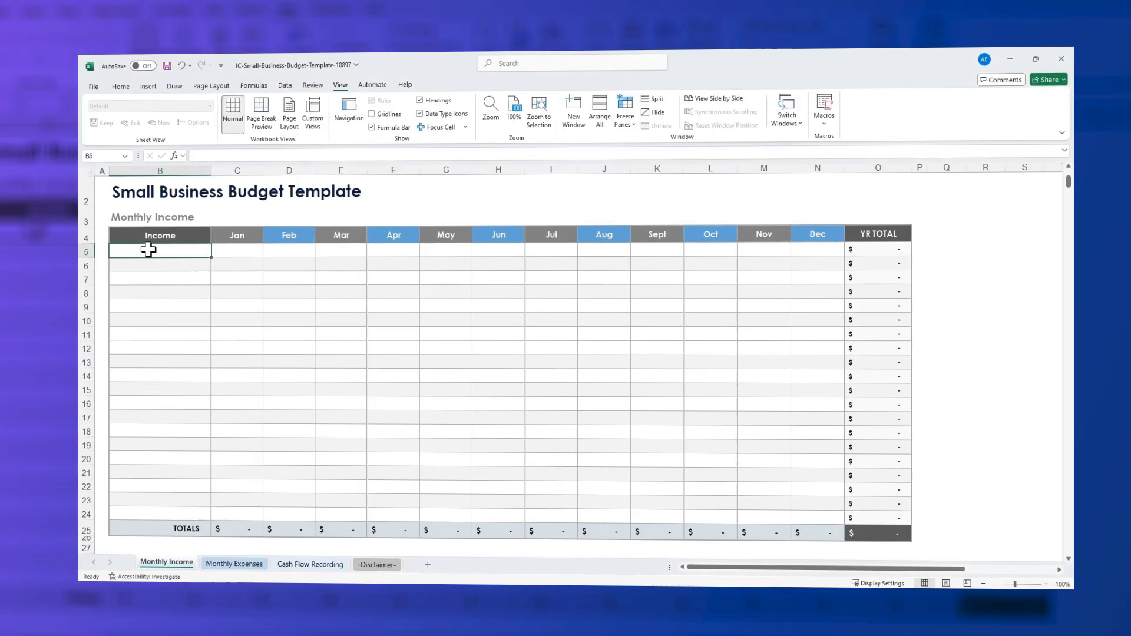
- Enter five income sources, starting with 'Client payments', with Jan–Dec amounts in rows 5–9
{"action": "type", "text": "Client"}
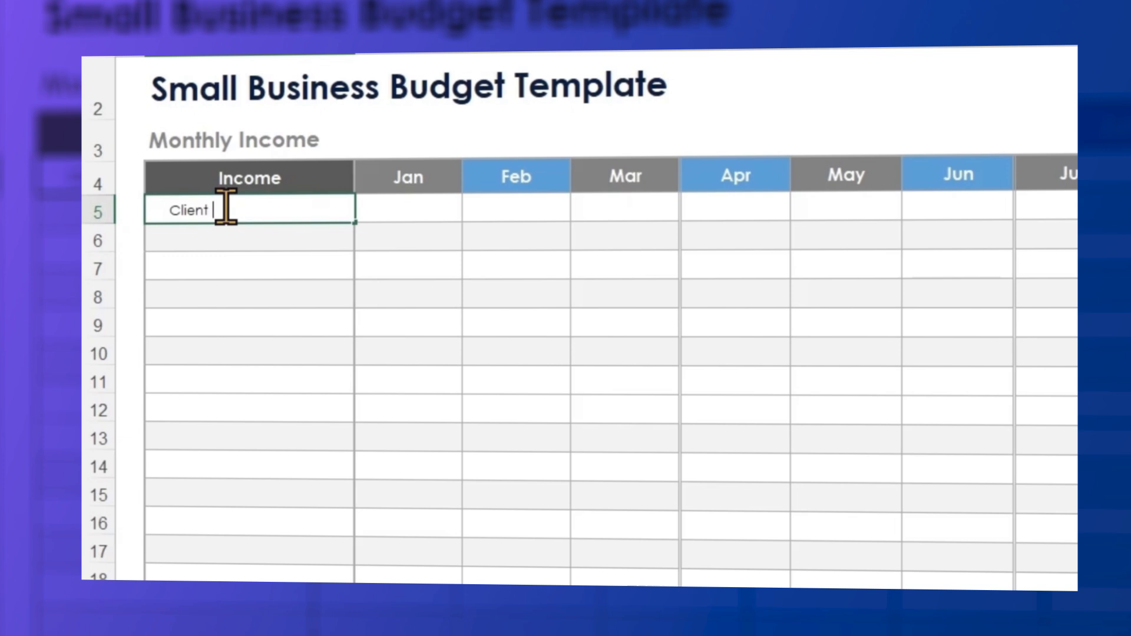
{"action": "type", "text": "payments"}
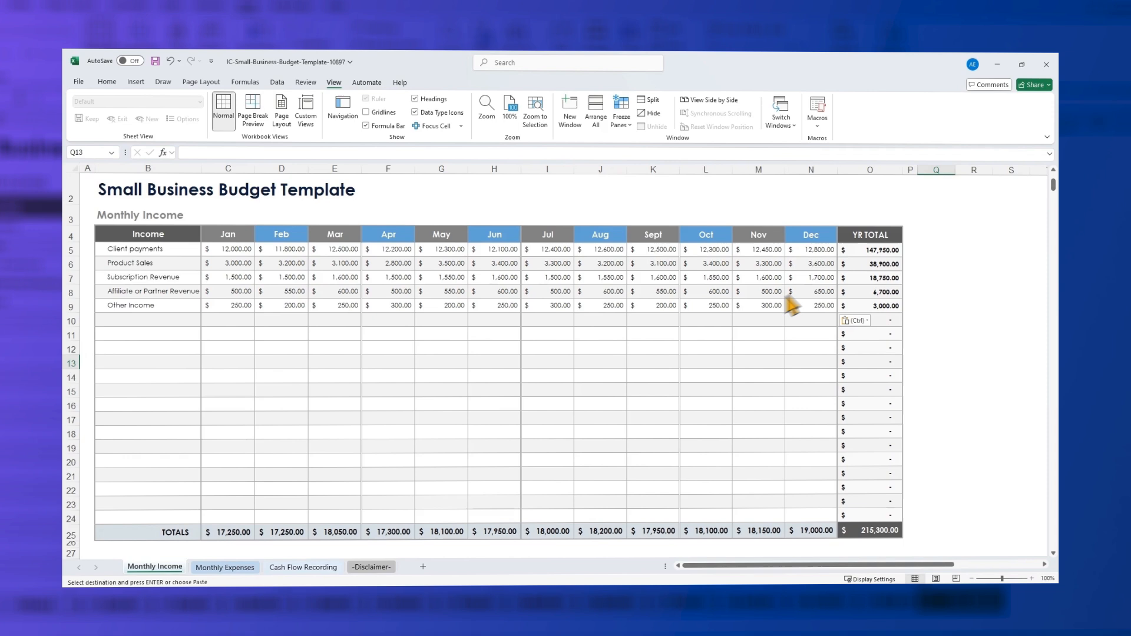
{"action": "left_click", "coordinate": [224, 568]}
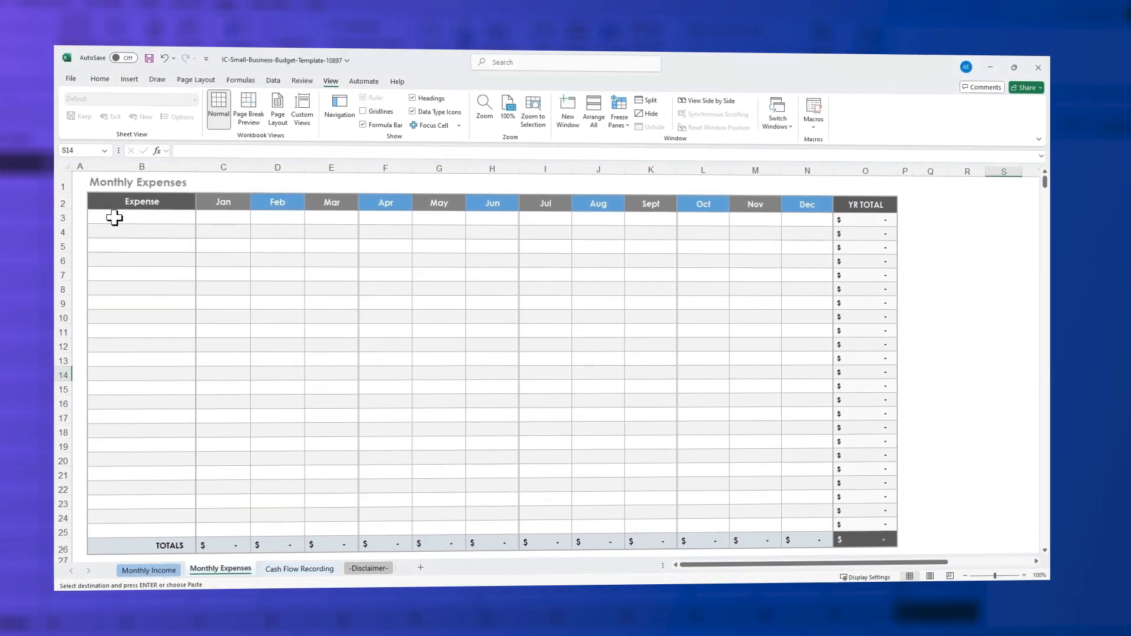
- Enter twenty expense categories, starting with 'Accounting', with Jan–Dec amounts in rows 3–22
{"action": "type", "text": "Accounting and legal"}
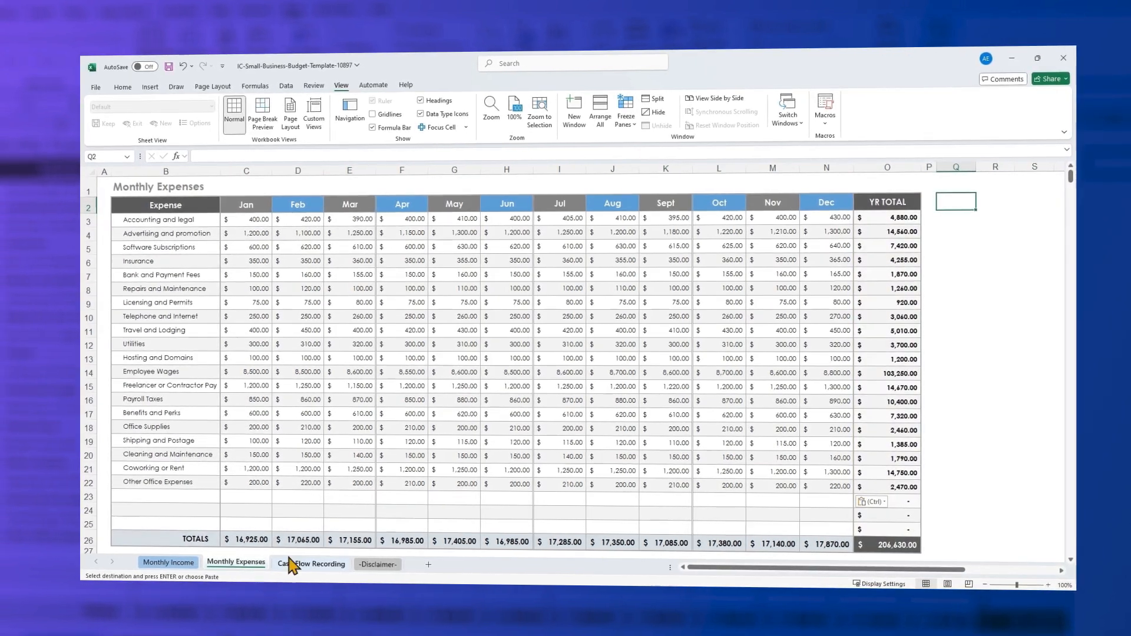
{"action": "left_click", "coordinate": [312, 563]}
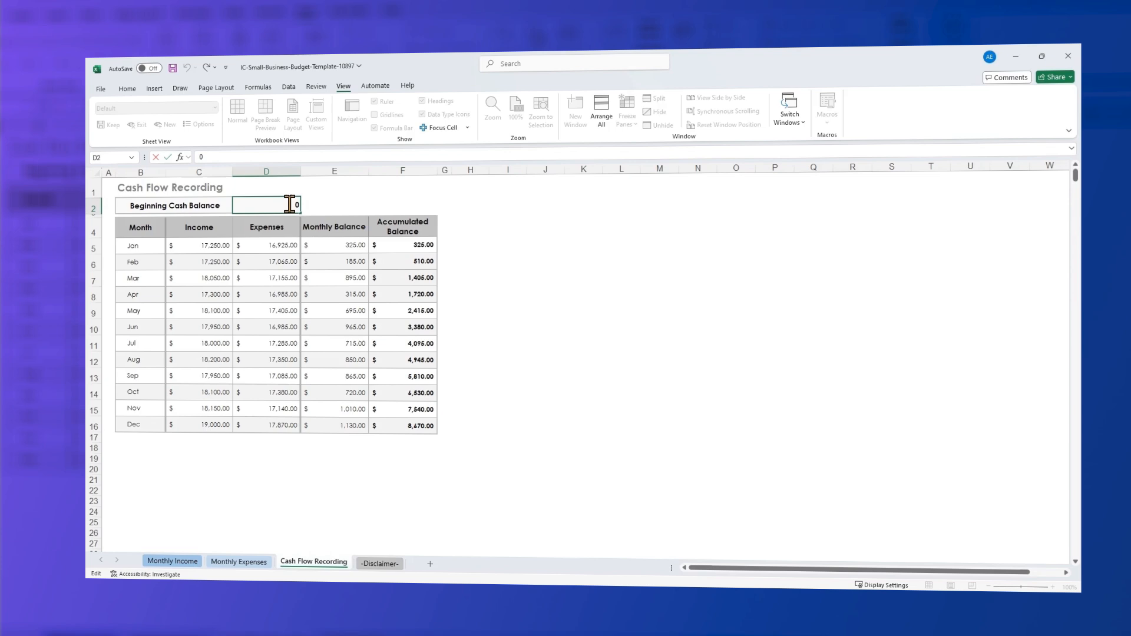
- Enter 10000 as the Beginning Cash Balance in cell D2
{"action": "type", "text": "1"}
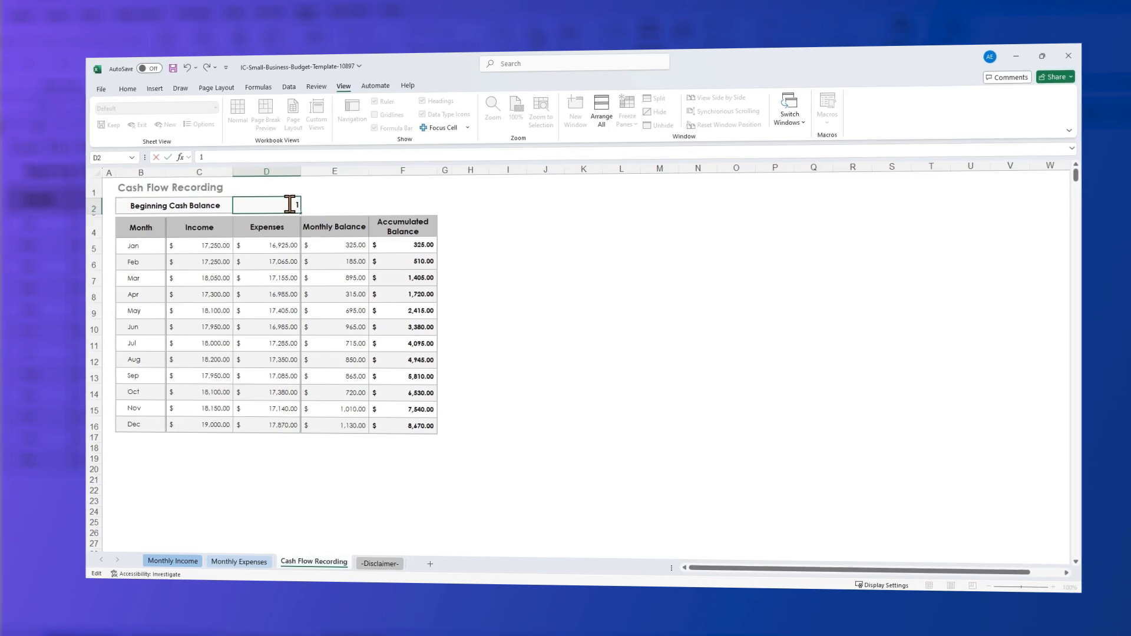
{"action": "type", "text": "10000"}
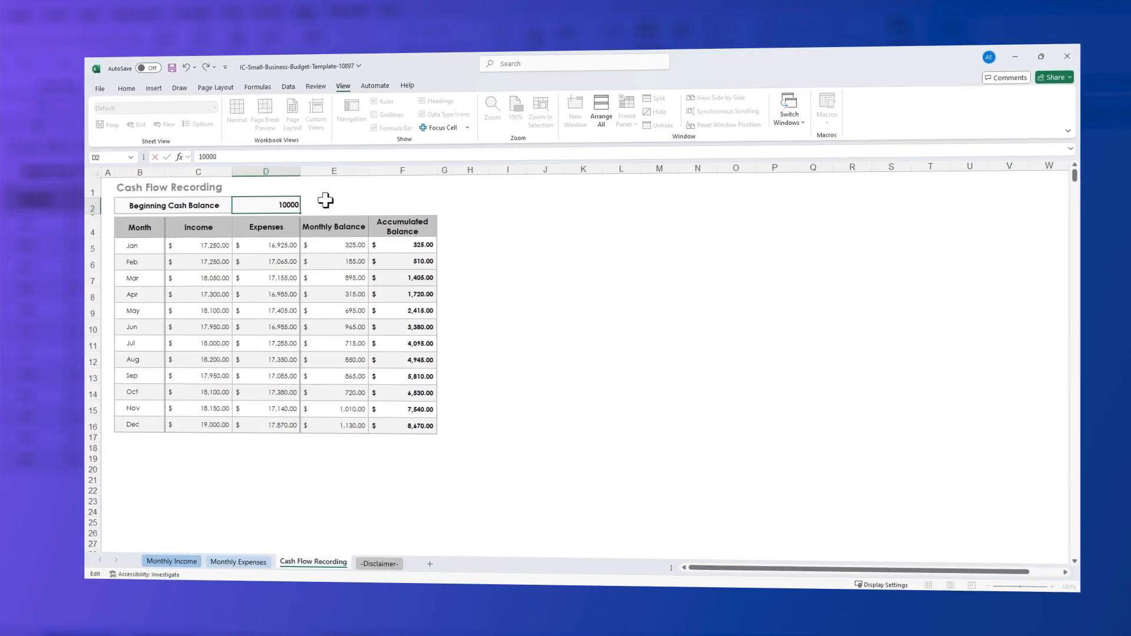